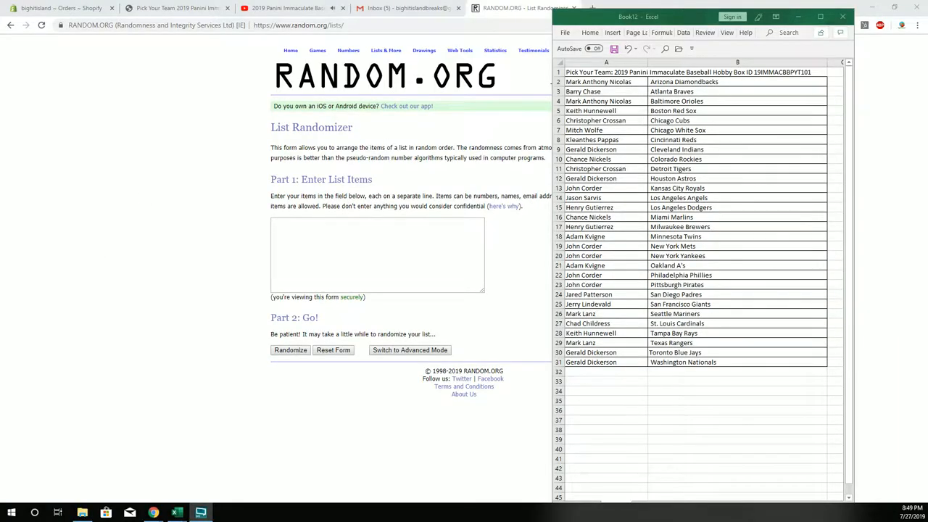
Paste the 30 team owner names from Excel into the Part 1 list box
{"action": "left_click", "coordinate": [606, 81]}
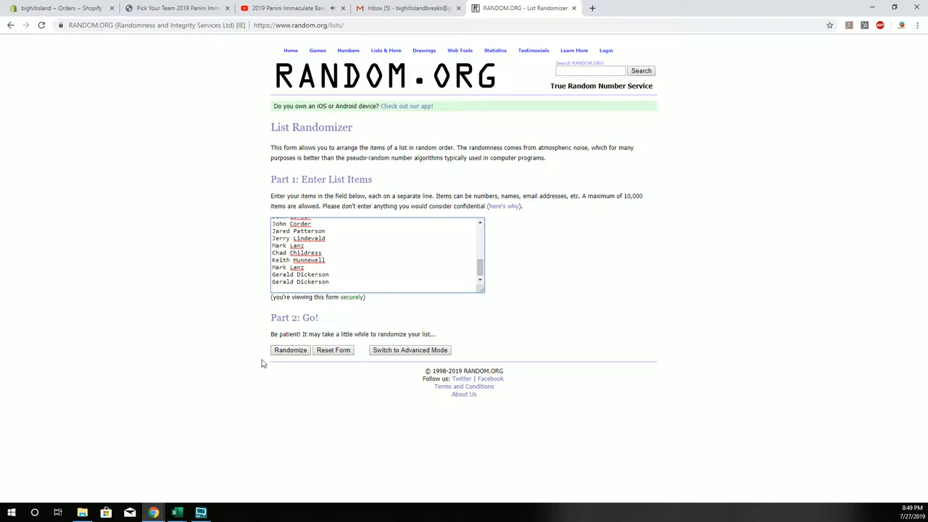
{"action": "mouse_move", "coordinate": [270, 363]}
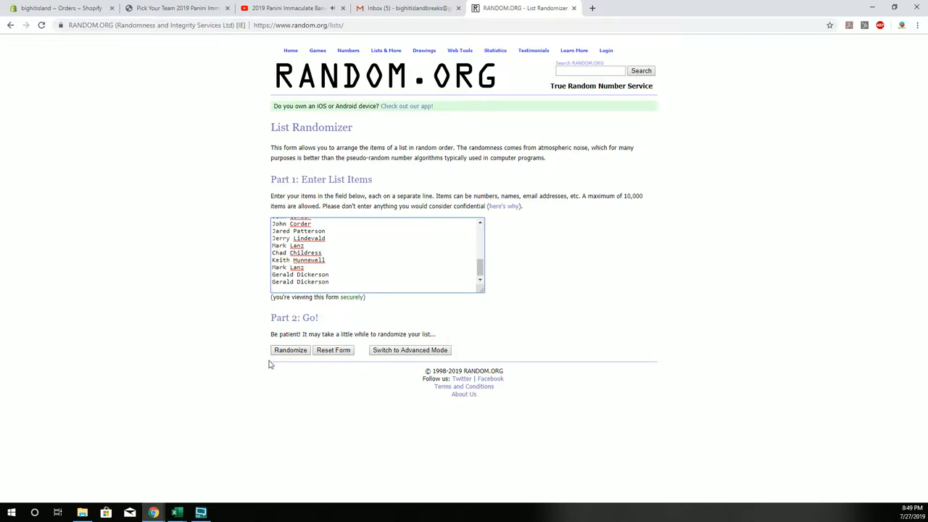
Randomize the 30 names and reshuffle with Again until seven runs, winner at the top
{"action": "left_click", "coordinate": [290, 349]}
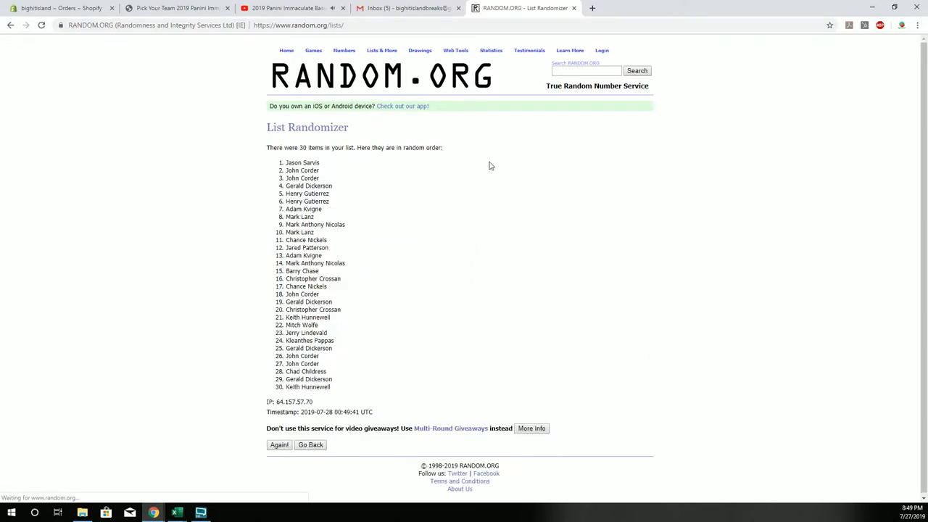
{"action": "left_click", "coordinate": [278, 443]}
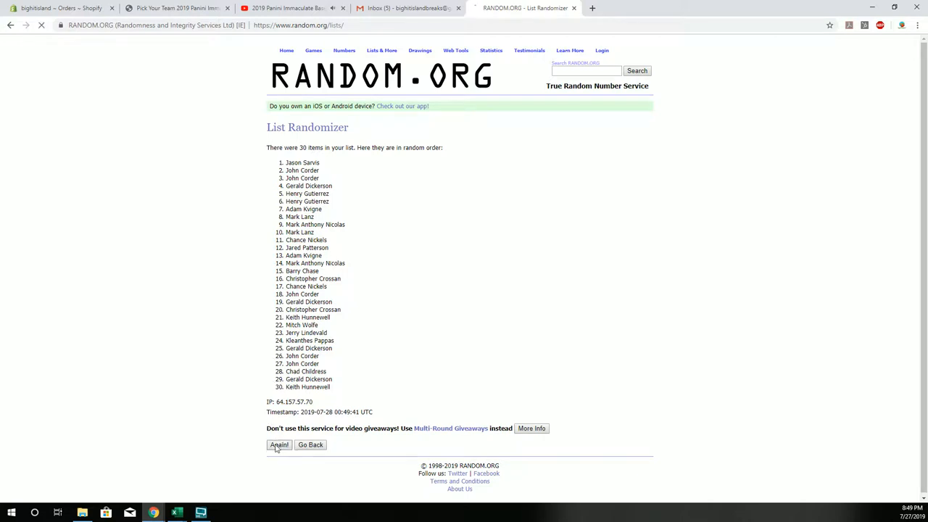
{"action": "left_click", "coordinate": [278, 444]}
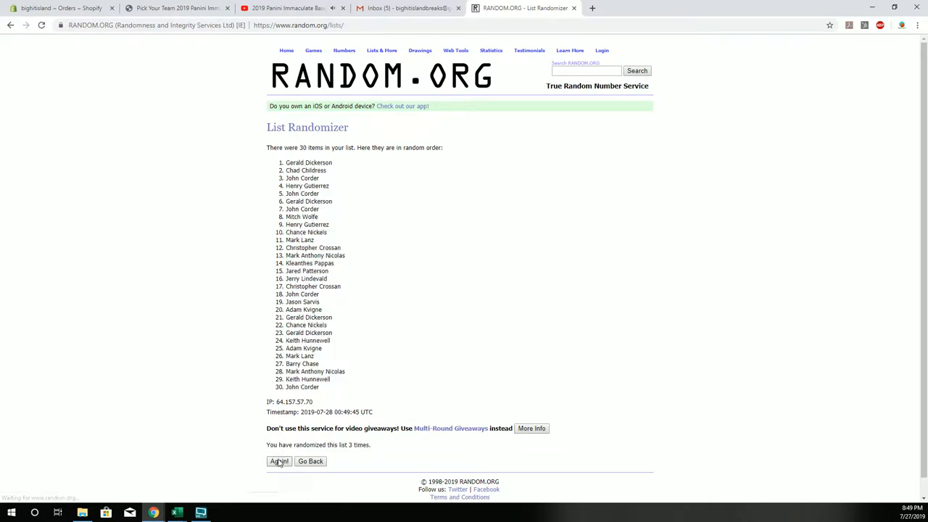
{"action": "left_click", "coordinate": [278, 460]}
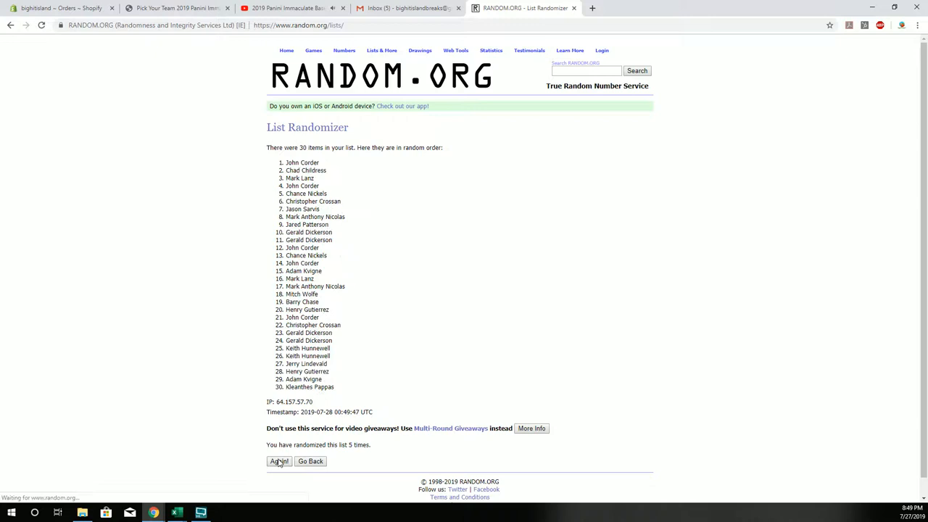
{"action": "left_click", "coordinate": [278, 461]}
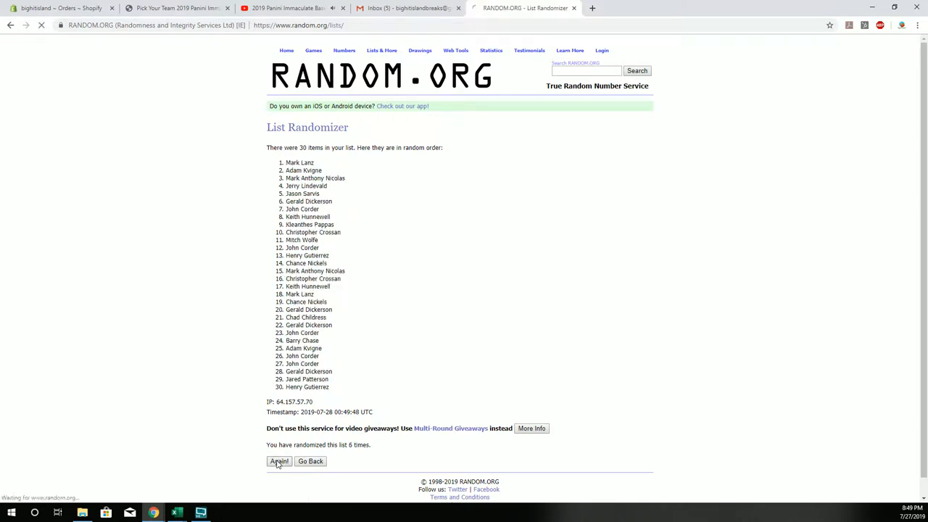
{"action": "left_click", "coordinate": [279, 461]}
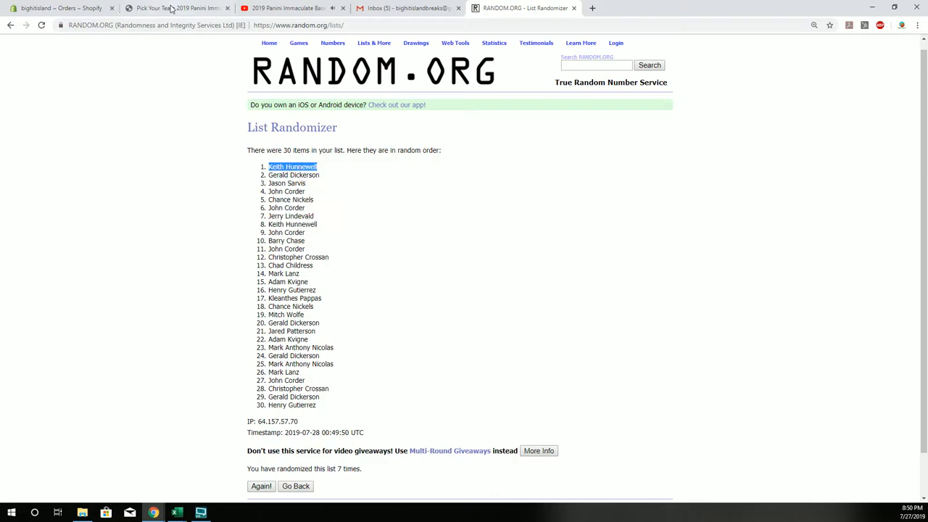
{"action": "left_click", "coordinate": [177, 9]}
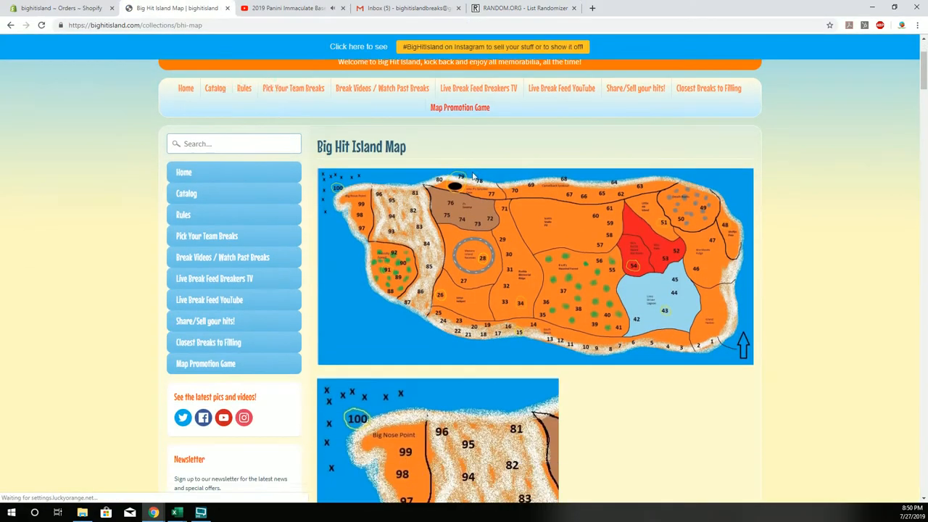
Scroll down past the map to the numbered spots list showing spots 2–4
{"action": "scroll", "scroll_direction": "down", "scroll_amount": 3}
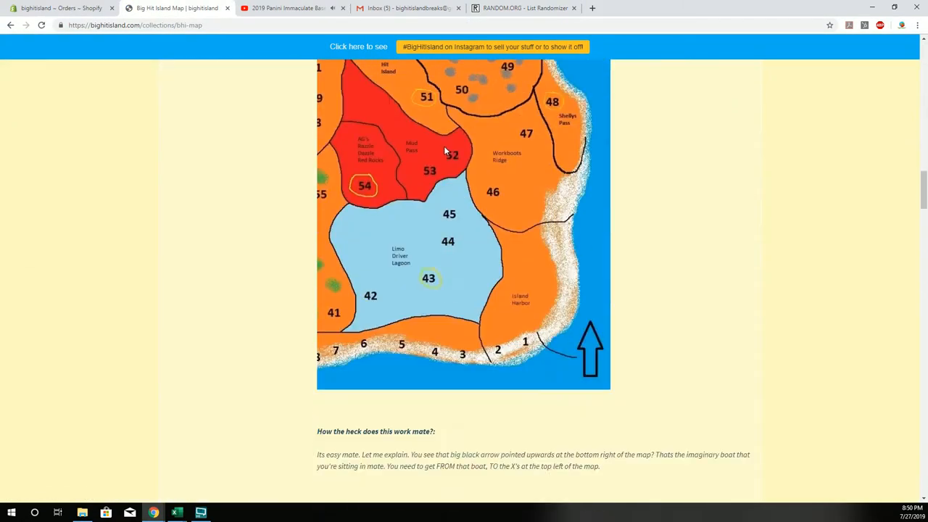
{"action": "scroll", "scroll_direction": "down", "scroll_amount": 3}
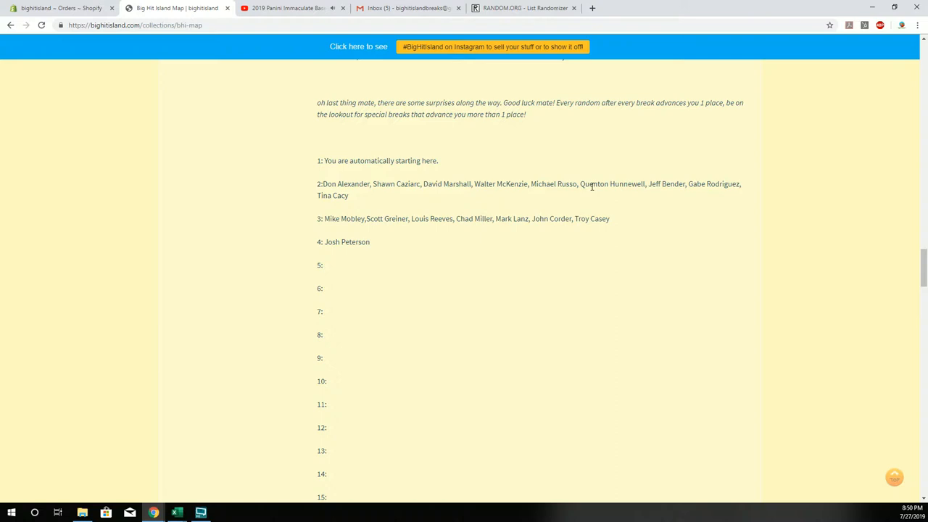
{"action": "mouse_move", "coordinate": [579, 185]}
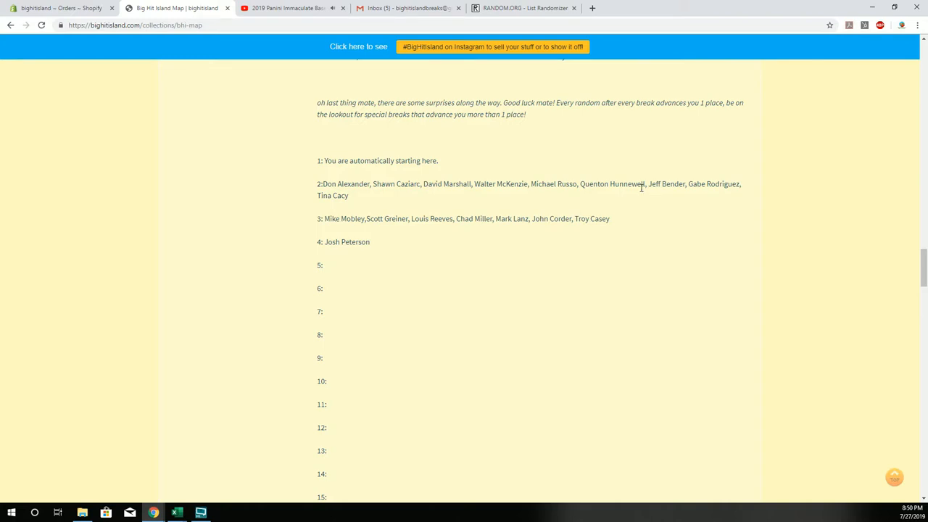
{"action": "mouse_move", "coordinate": [639, 186]}
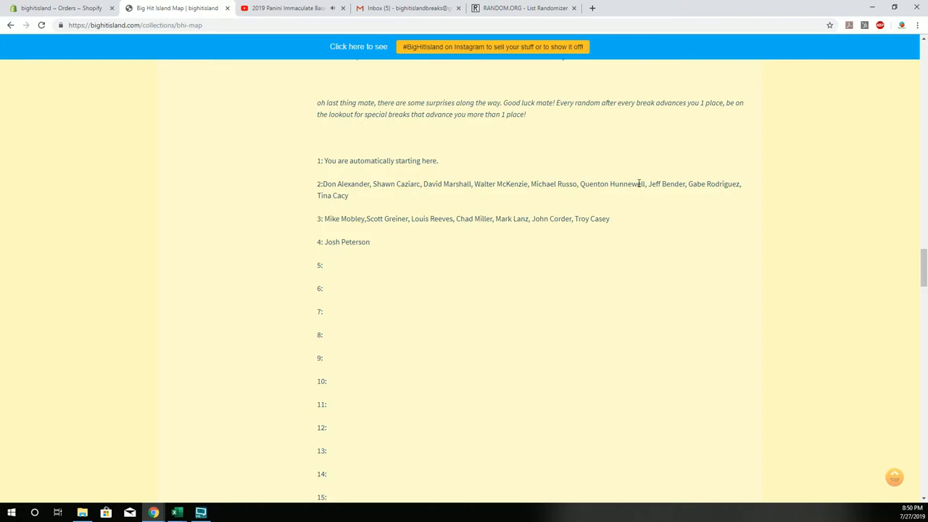
{"action": "mouse_move", "coordinate": [635, 185]}
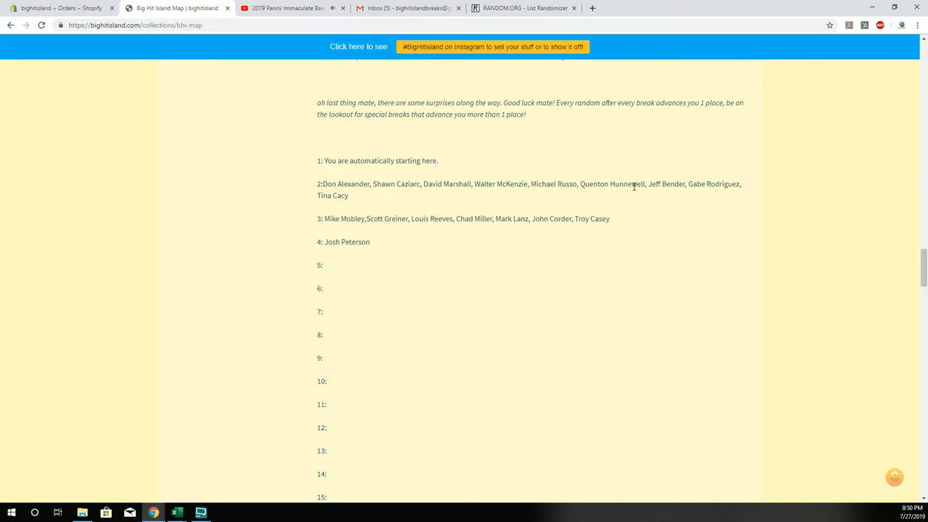
{"action": "mouse_move", "coordinate": [600, 182]}
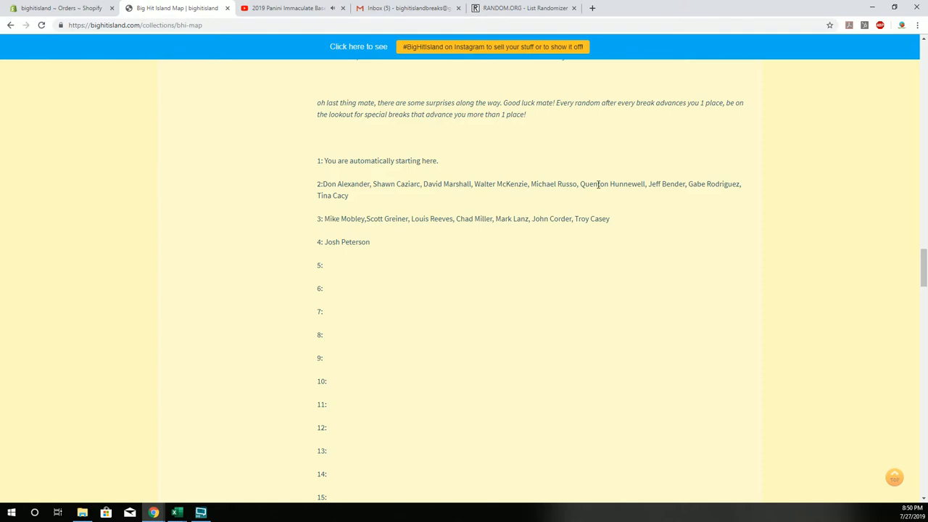
{"action": "mouse_move", "coordinate": [583, 193]}
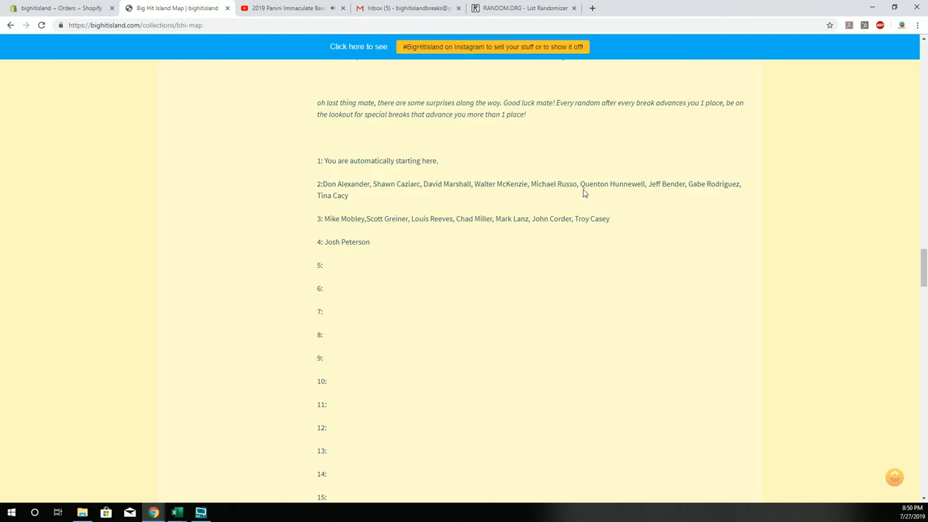
Highlight the winner's name among the players on line 2 of the standings
{"action": "double_click", "coordinate": [612, 182]}
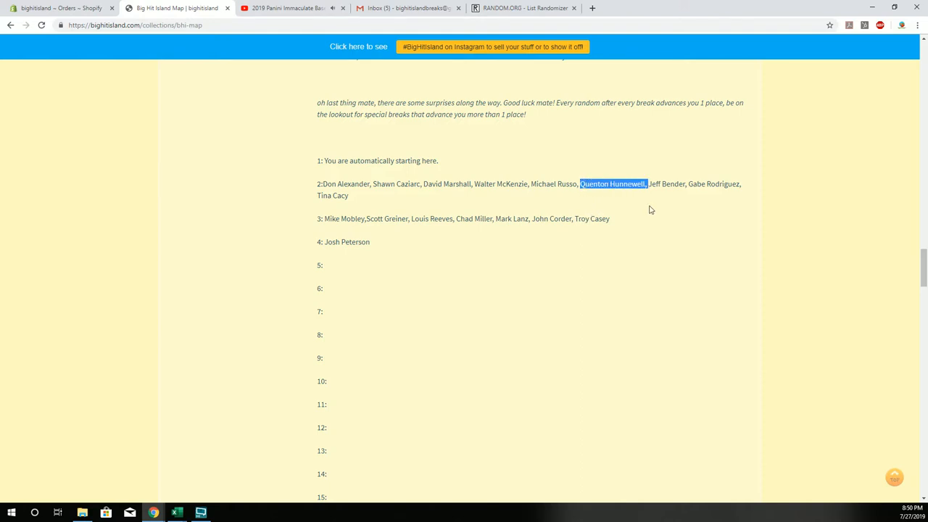